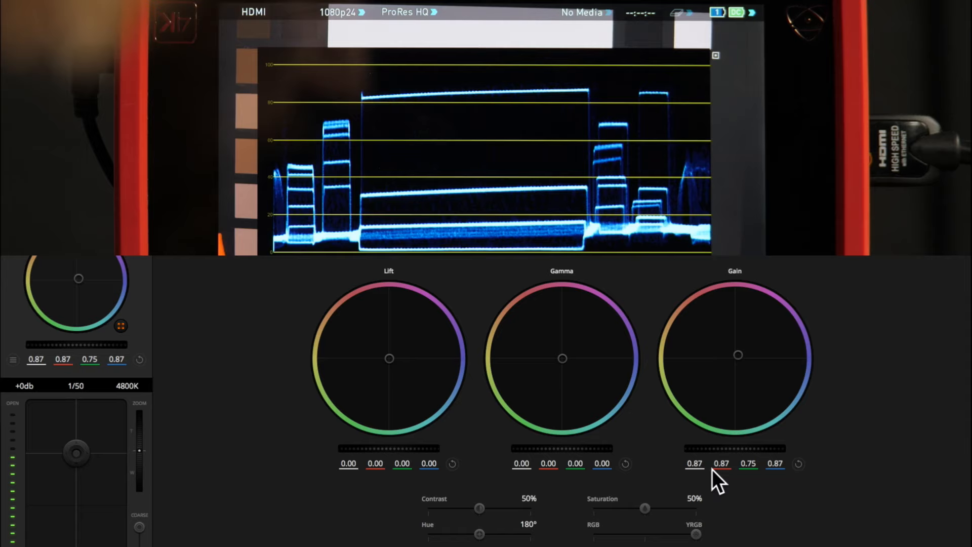
mouse_move(705, 480)
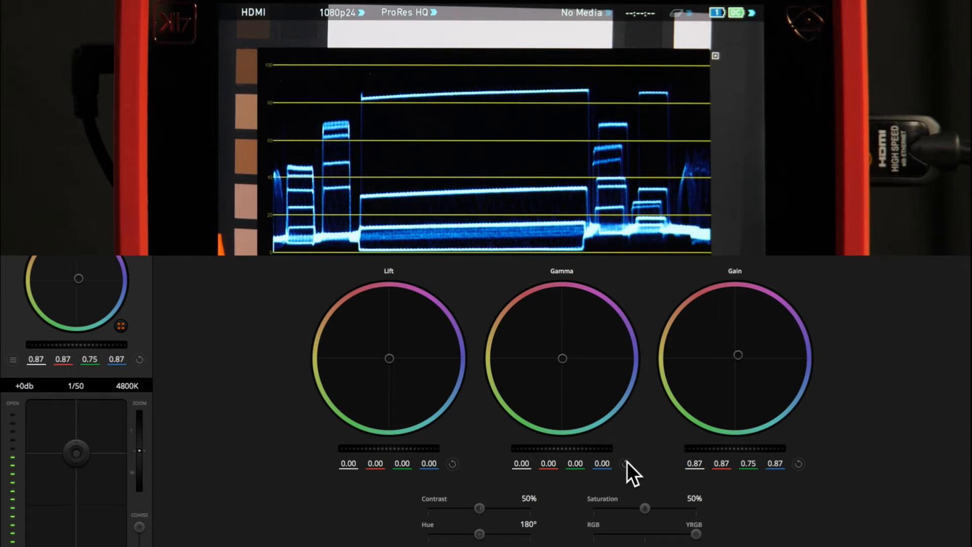
Set camera hue to 171° and bring up the colour correction Reset/Copy/Paste menu.
left_click(798, 463)
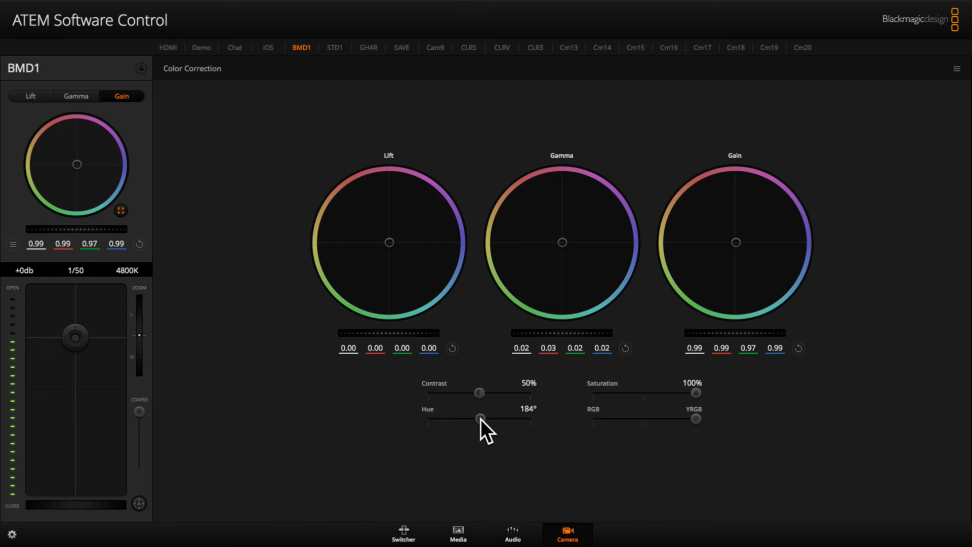
mouse_move(542, 422)
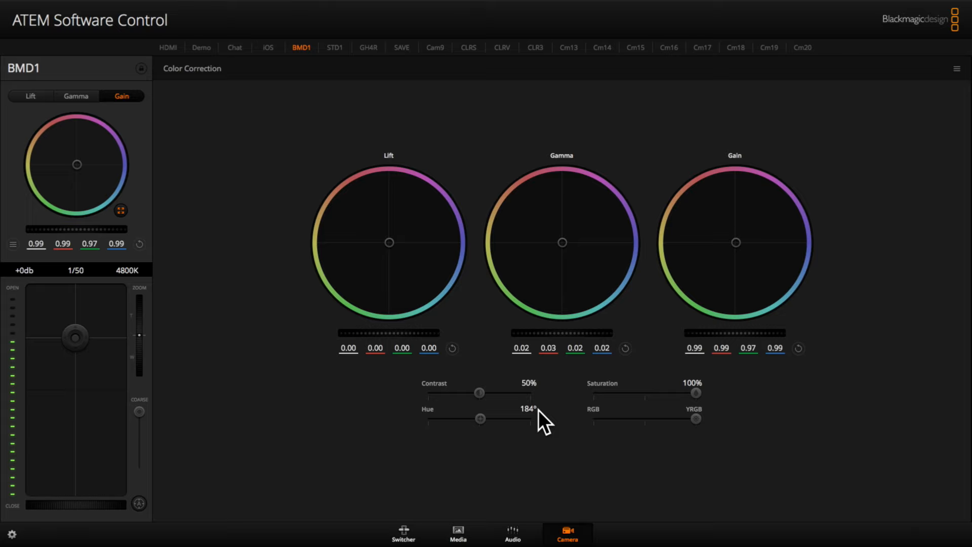
mouse_move(925, 190)
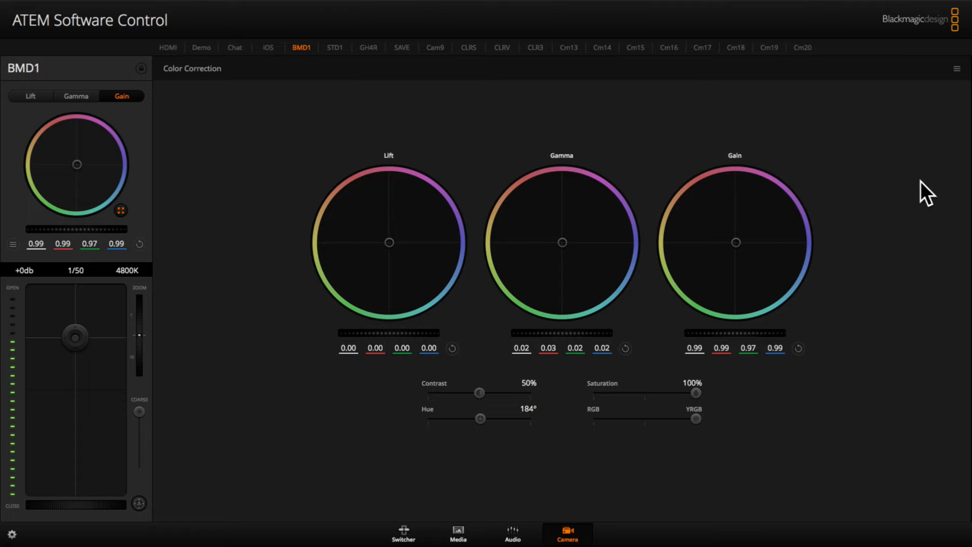
mouse_move(747, 234)
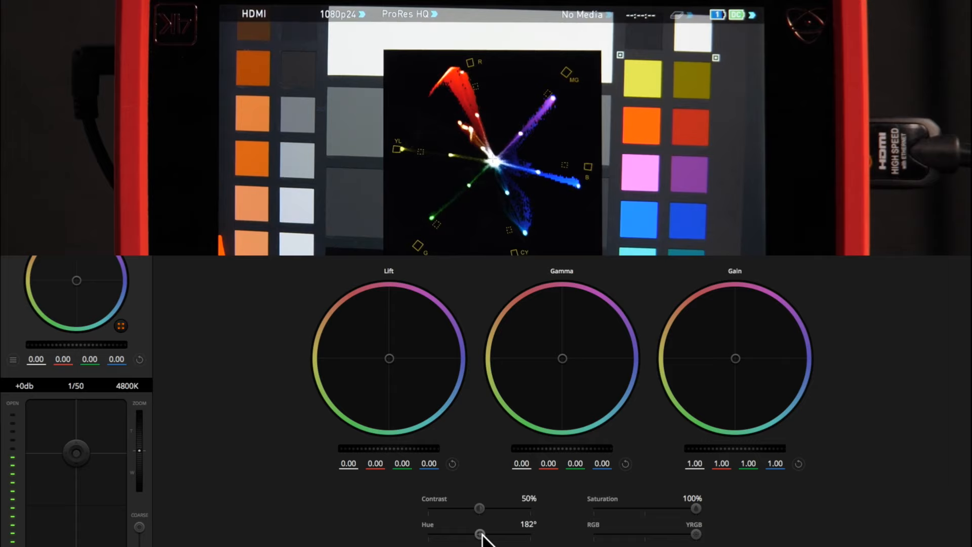
right_click(477, 534)
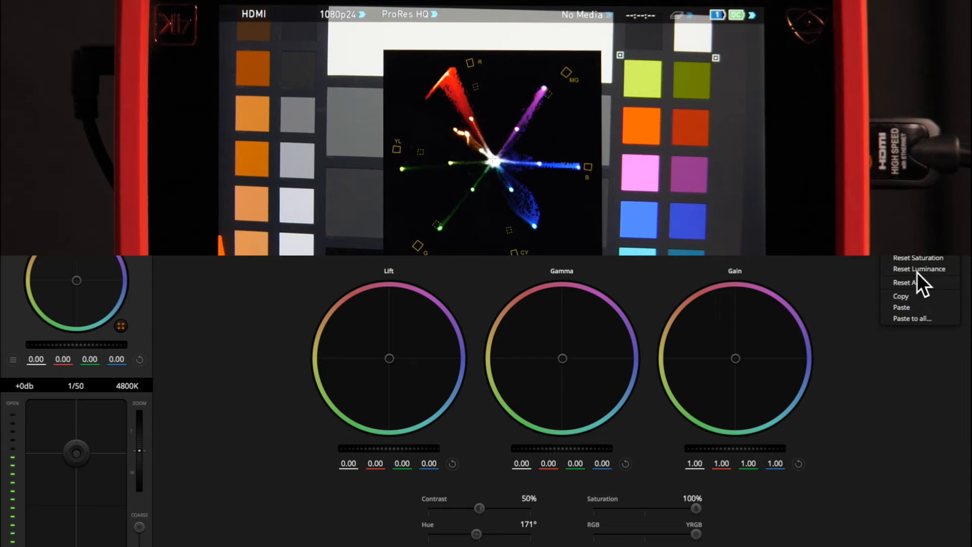